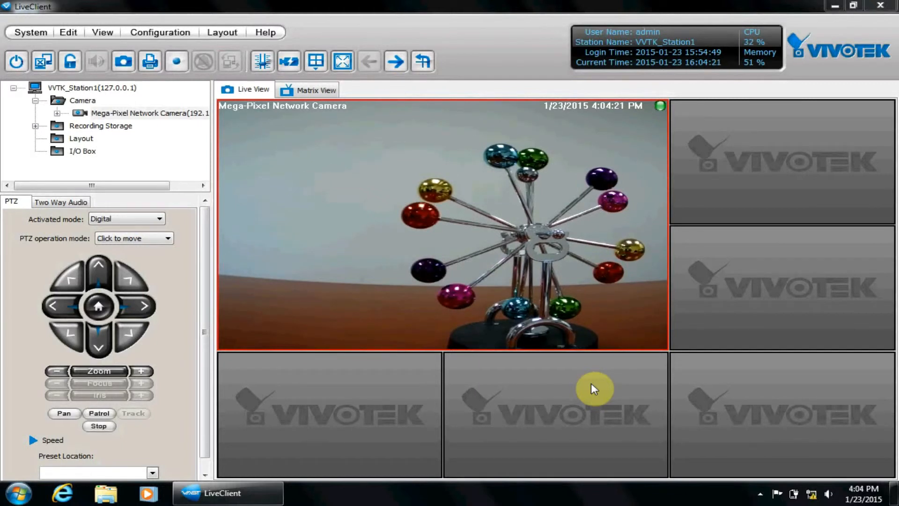
Step: Open the Batch Insert Cameras dialog from the toolbar
{"action": "left_click", "coordinate": [160, 32]}
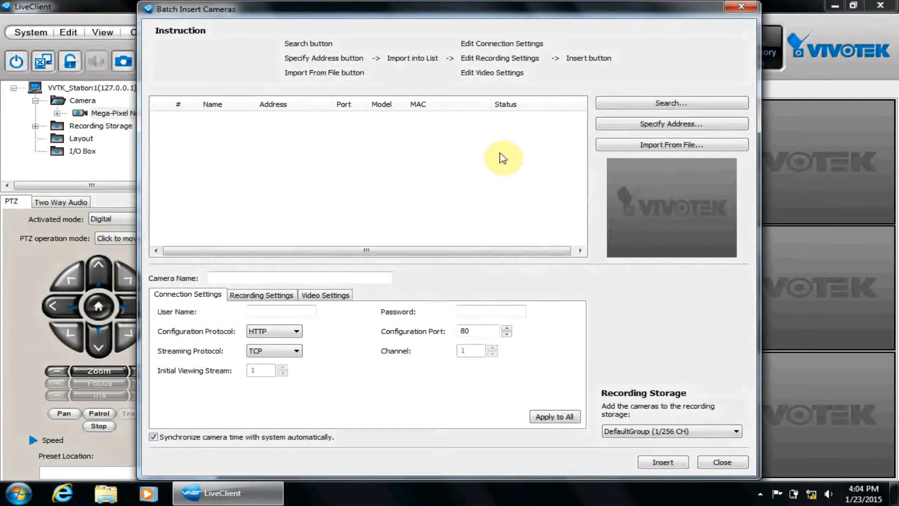
{"action": "mouse_move", "coordinate": [462, 181]}
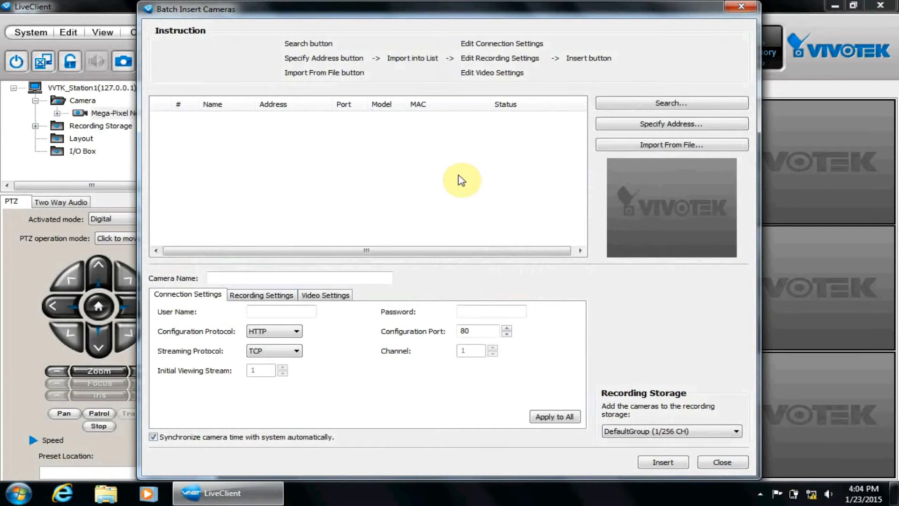
{"action": "mouse_move", "coordinate": [468, 217]}
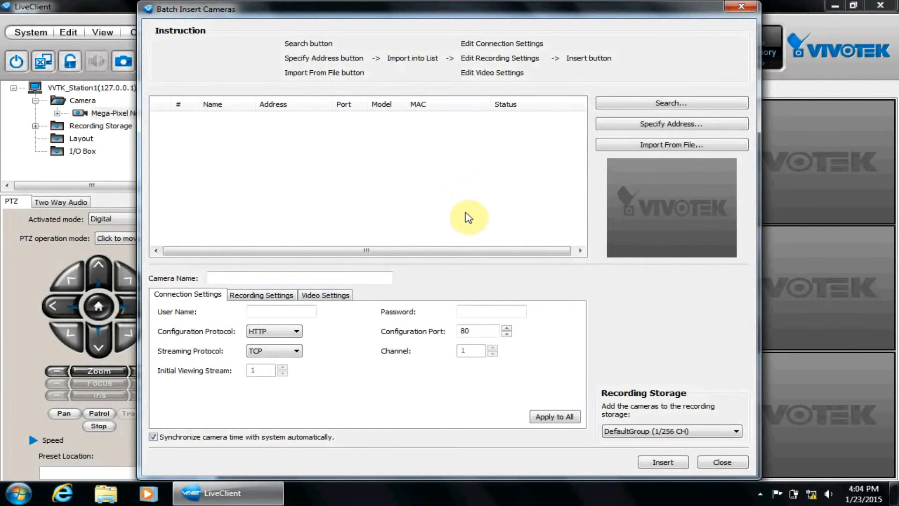
{"action": "mouse_move", "coordinate": [599, 204]}
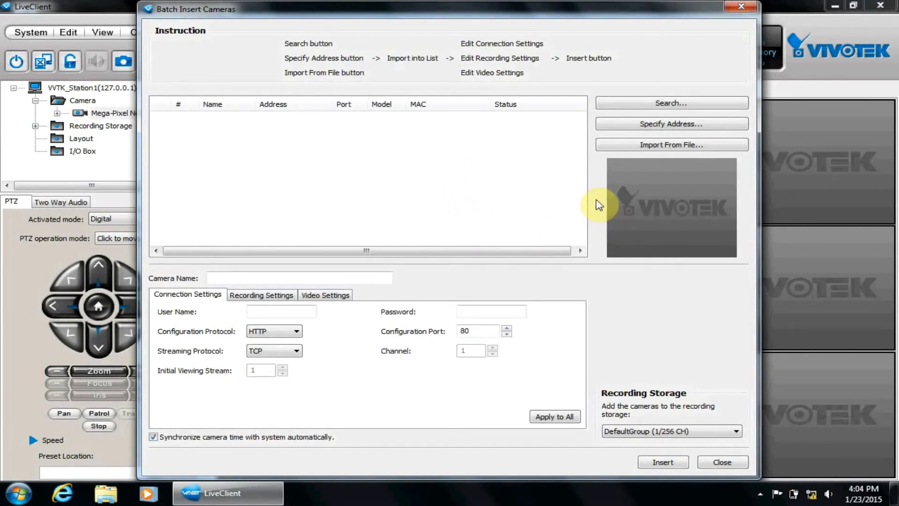
{"action": "left_click", "coordinate": [671, 102]}
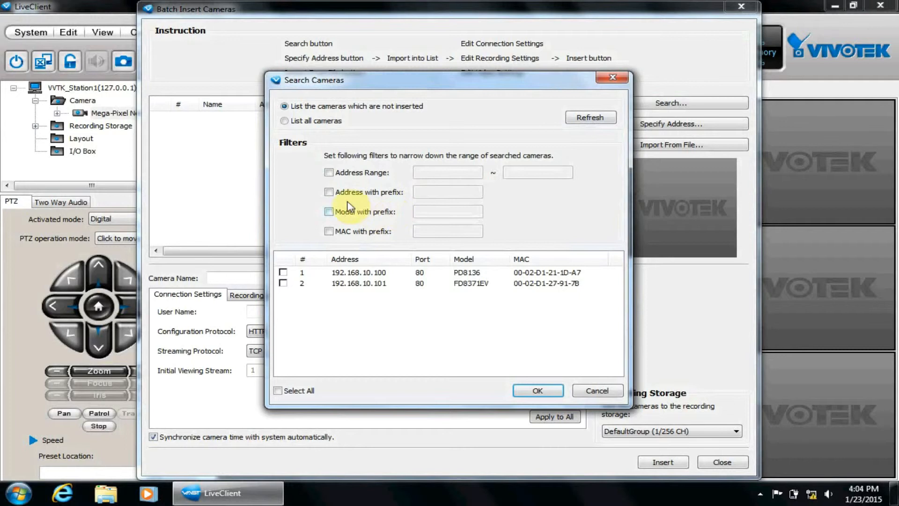
{"action": "left_click", "coordinate": [329, 211]}
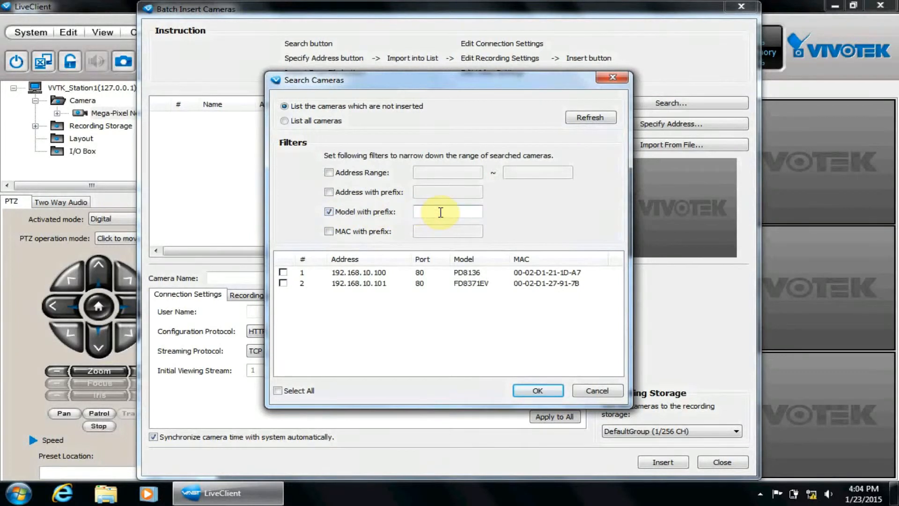
{"action": "type", "text": "fd"}
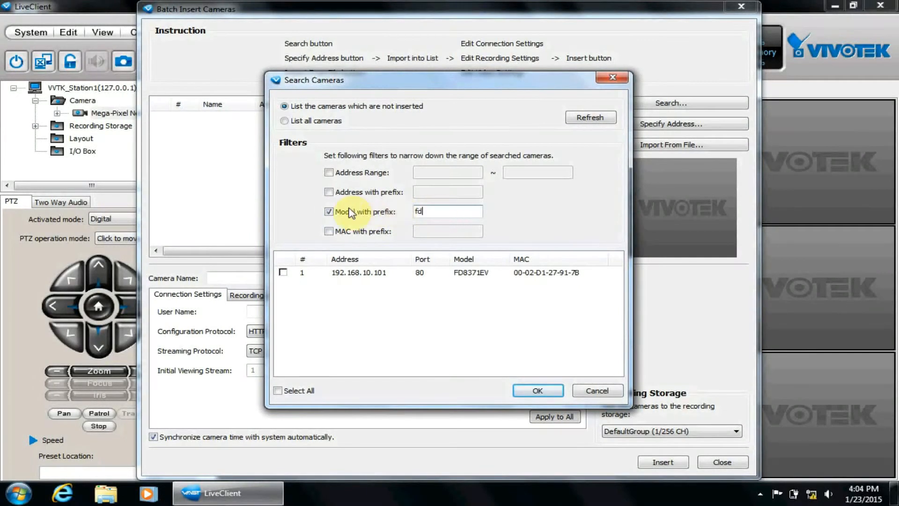
{"action": "left_click", "coordinate": [596, 390]}
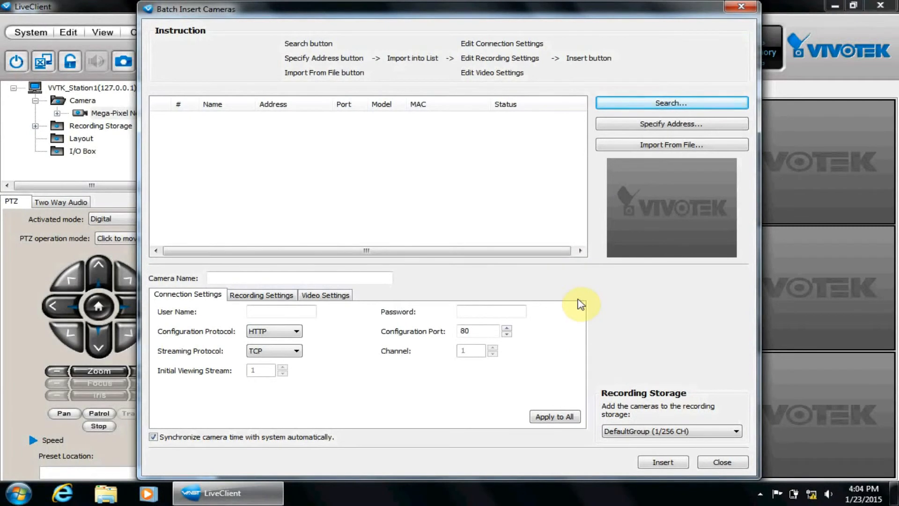
Step: Open and dismiss the Specify Address window, then bring up the camera search
{"action": "left_click", "coordinate": [671, 123]}
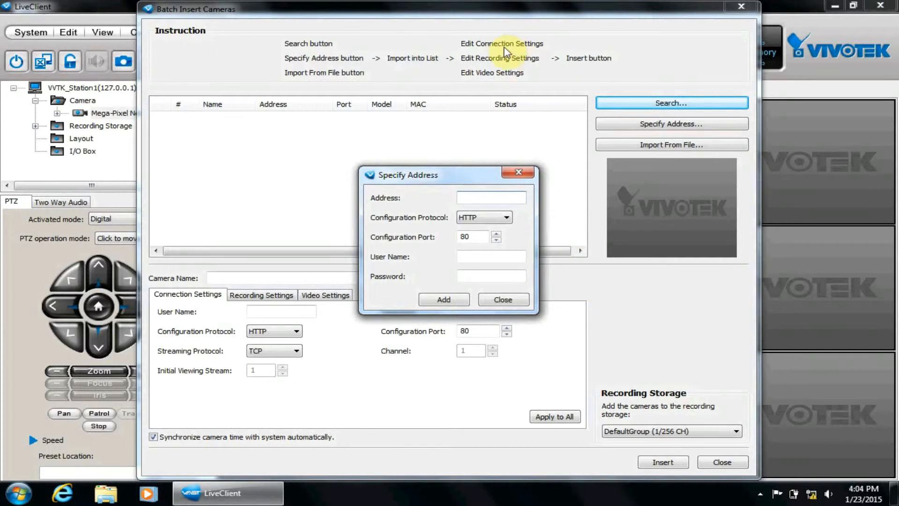
{"action": "left_click", "coordinate": [670, 103]}
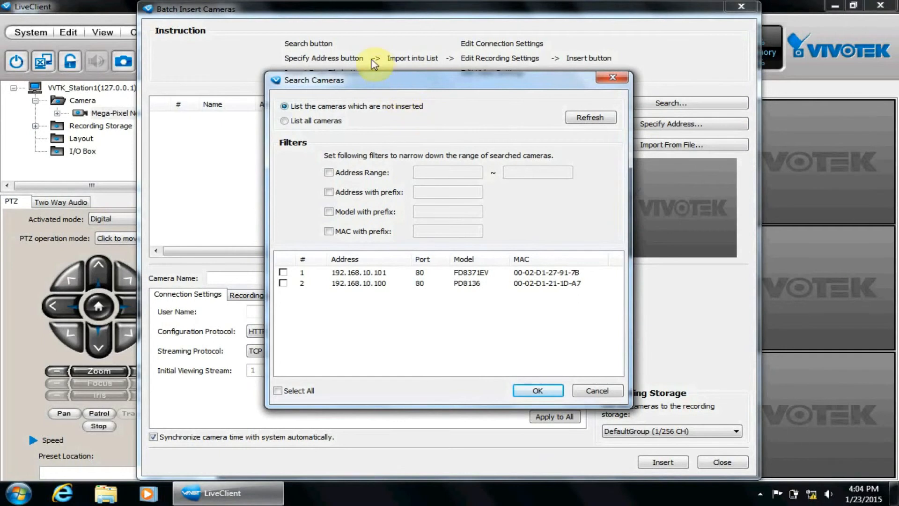
Step: List all cameras and tick PD8136 and FD8371EV for import
{"action": "left_click", "coordinate": [284, 121]}
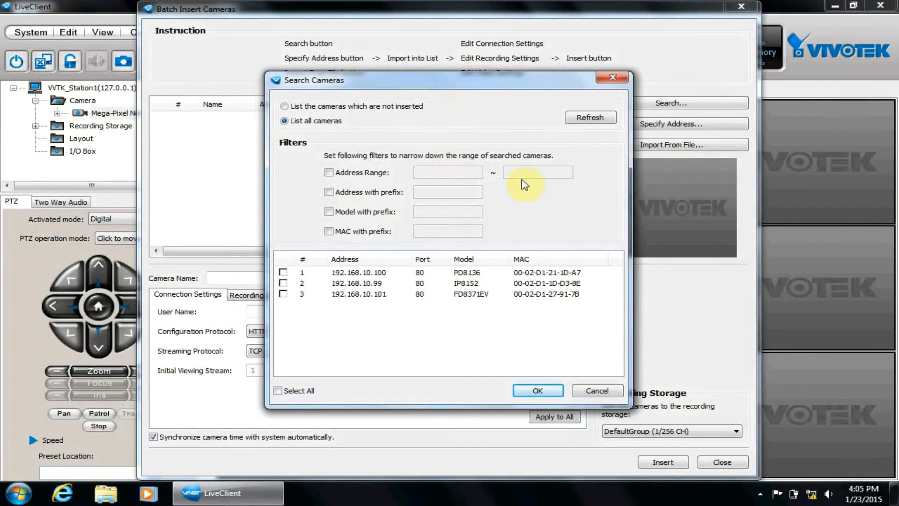
{"action": "left_click", "coordinate": [284, 283]}
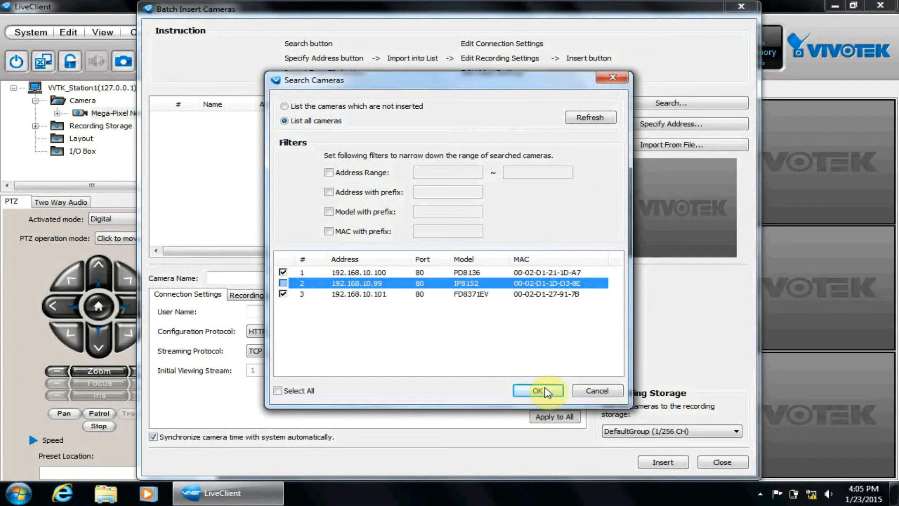
Step: Import PD8136 and FD8371EV into the batch list and apply connection settings to all
{"action": "left_click", "coordinate": [537, 390]}
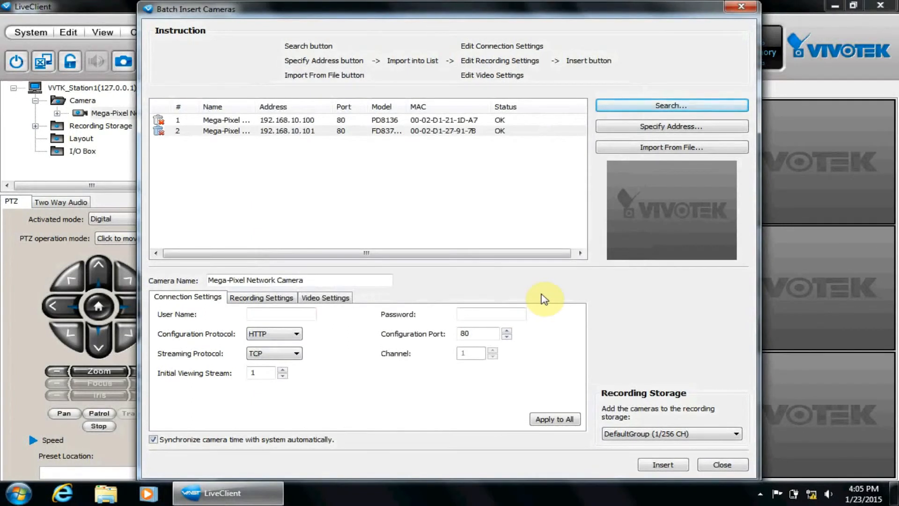
{"action": "mouse_move", "coordinate": [539, 301]}
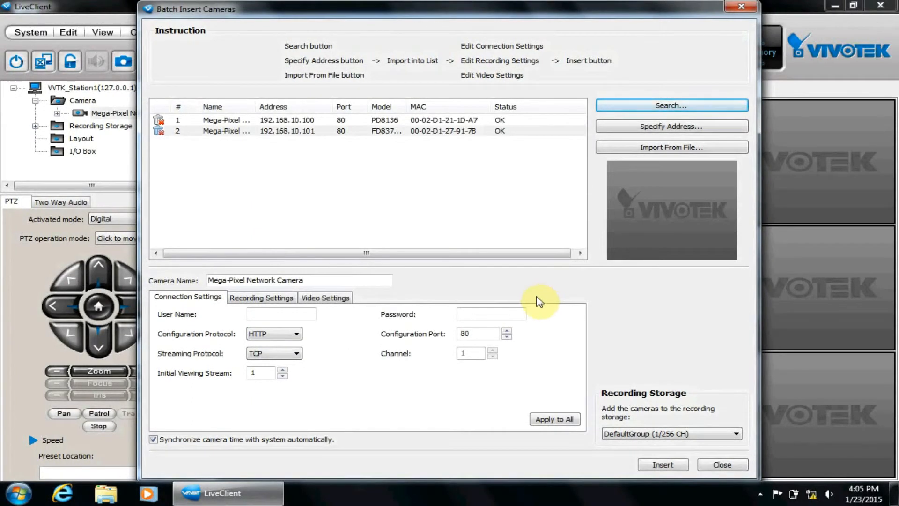
{"action": "left_click", "coordinate": [554, 419]}
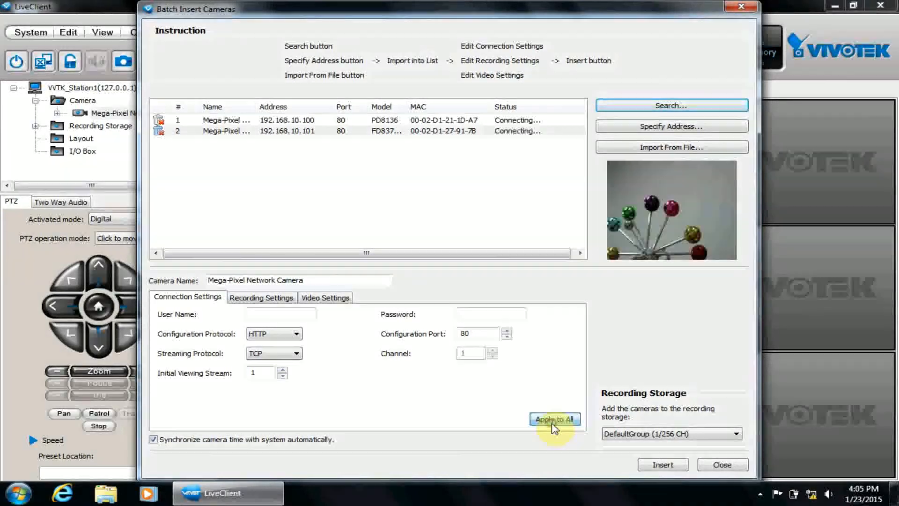
{"action": "left_click", "coordinate": [554, 419]}
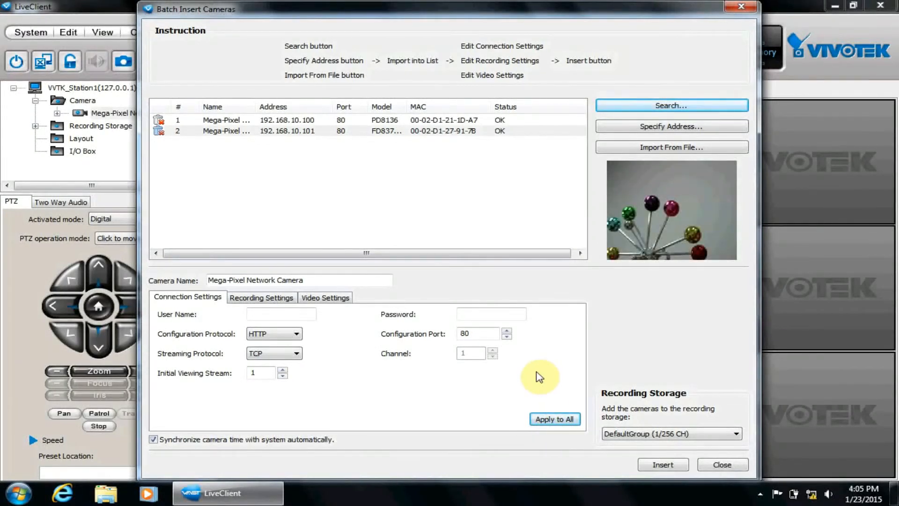
{"action": "mouse_move", "coordinate": [531, 376]}
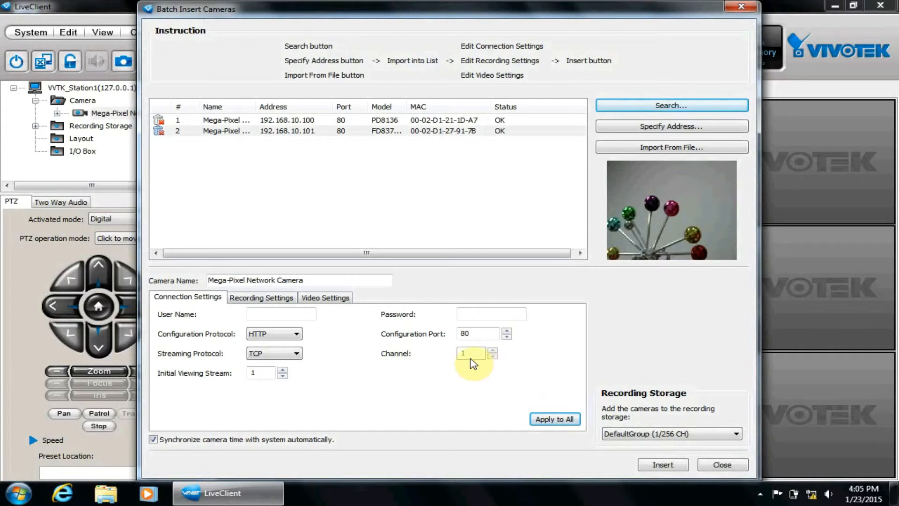
Step: Show the Video Settings and choose H.264 as the codec type
{"action": "left_click", "coordinate": [325, 297]}
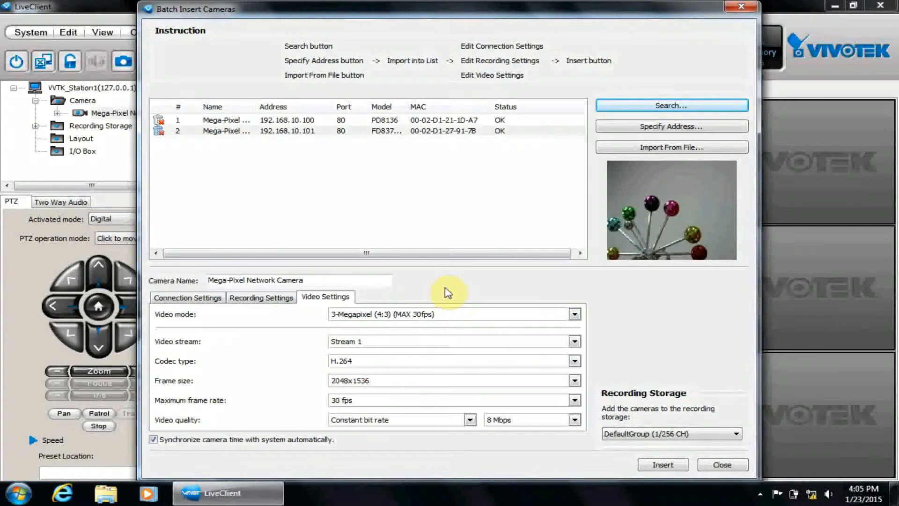
{"action": "mouse_move", "coordinate": [411, 299]}
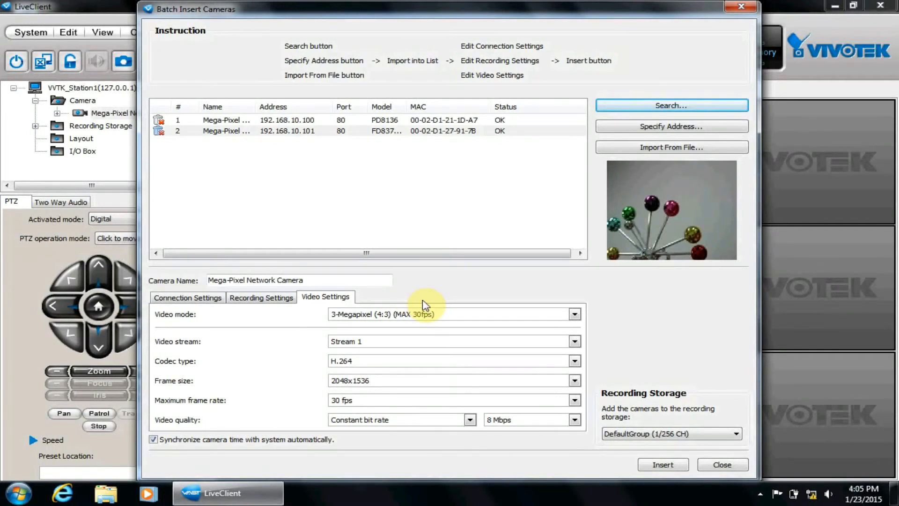
{"action": "mouse_move", "coordinate": [378, 365]}
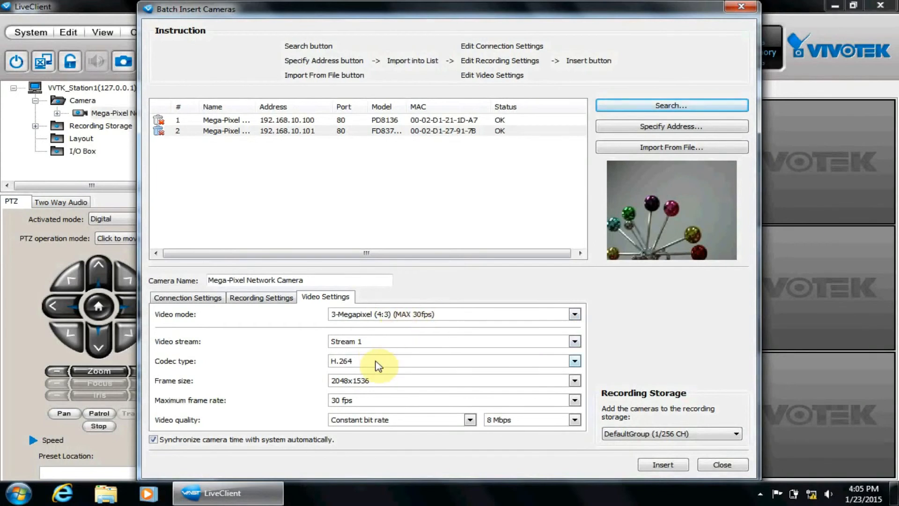
{"action": "left_click", "coordinate": [574, 361]}
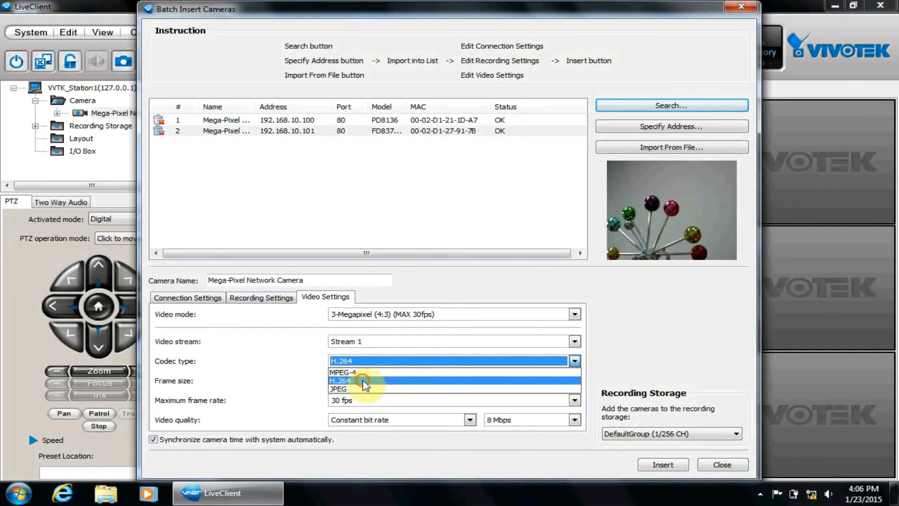
{"action": "left_click", "coordinate": [340, 380]}
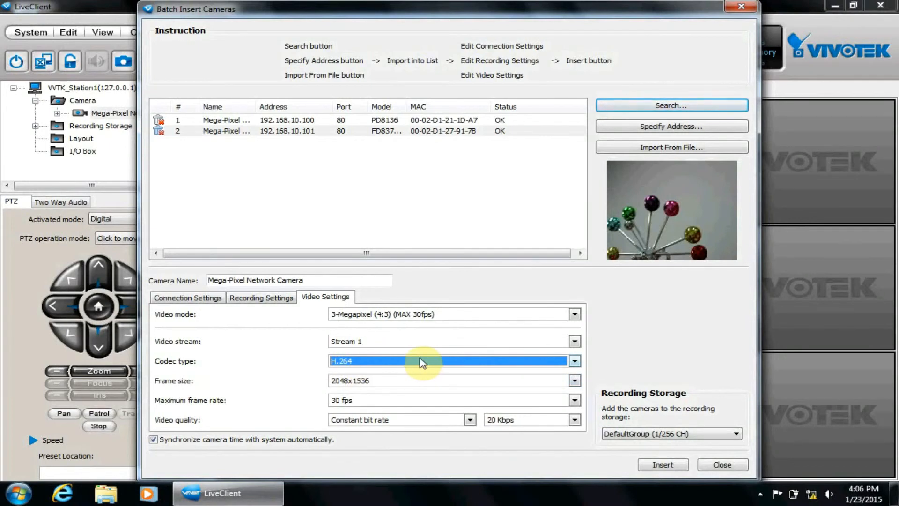
{"action": "left_click", "coordinate": [574, 380]}
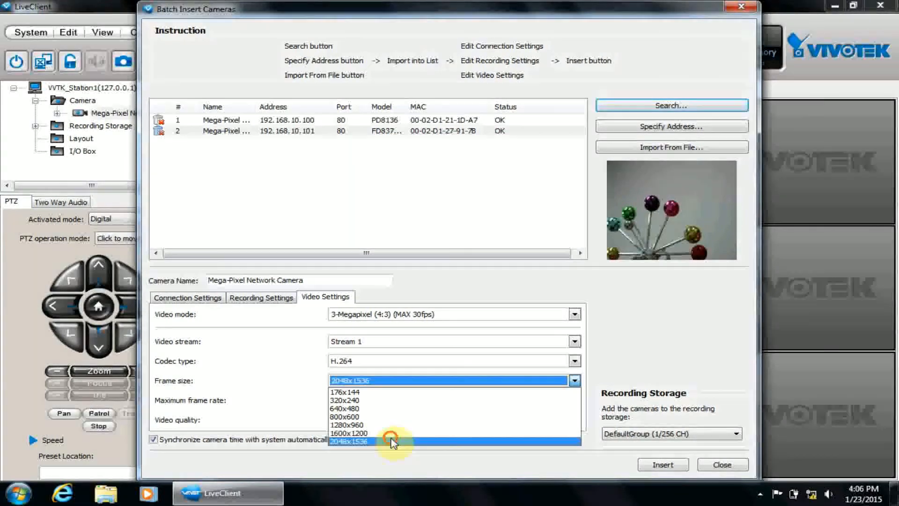
Step: Keep frame size 2048x1536 and set maximum frame rate to 5 fps
{"action": "left_click", "coordinate": [348, 441]}
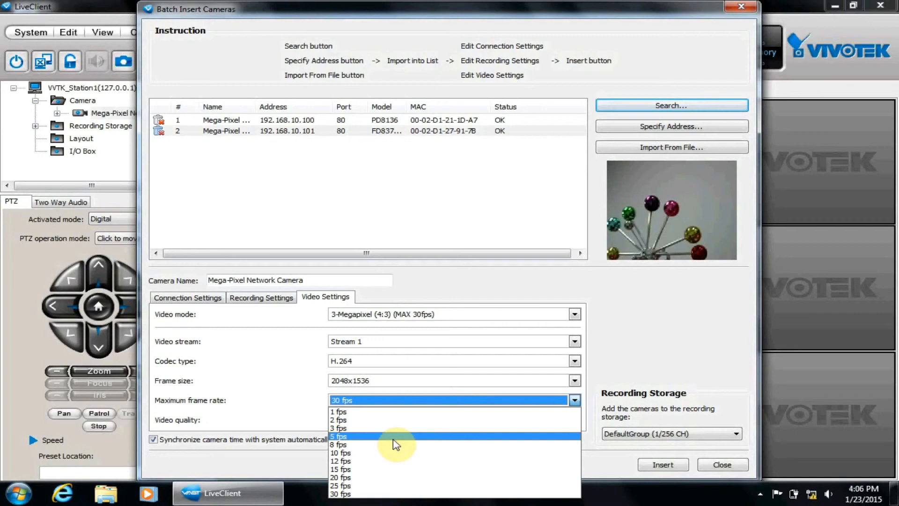
{"action": "left_click", "coordinate": [338, 436]}
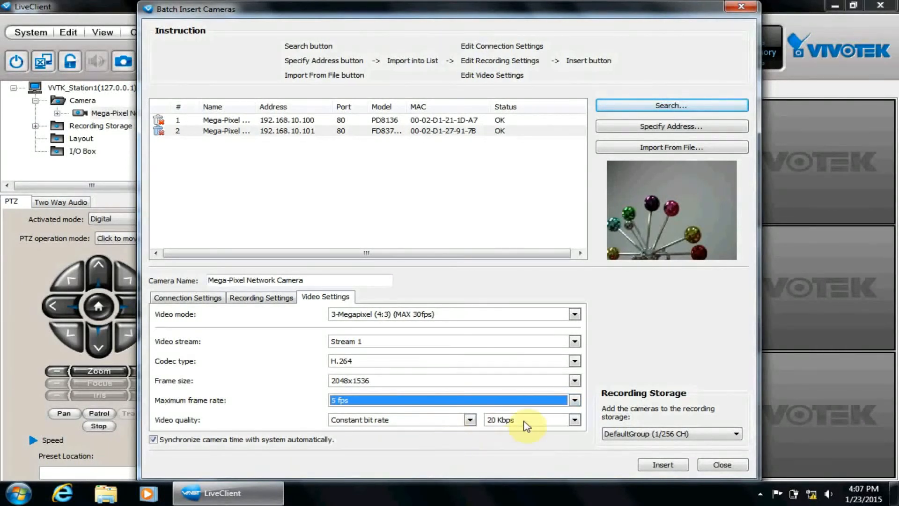
Step: Choose 6 Mbps as the constant video bit rate
{"action": "left_click", "coordinate": [573, 420]}
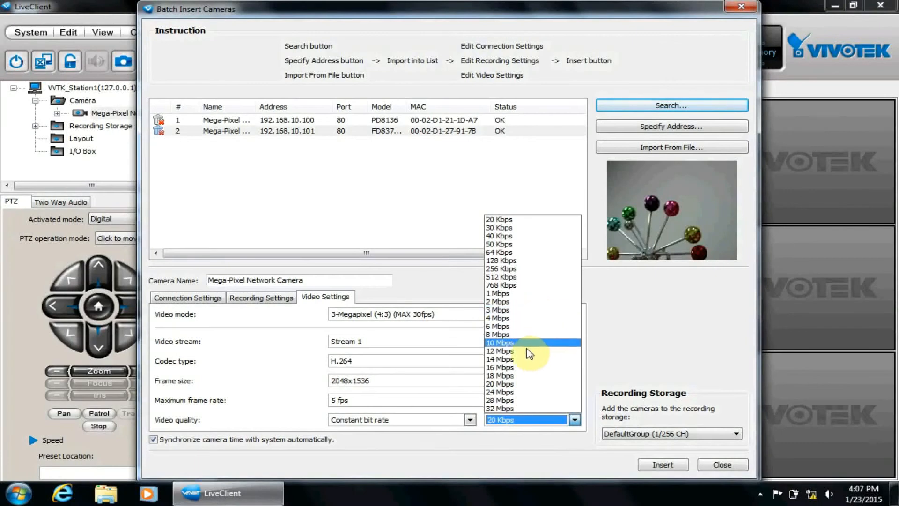
{"action": "left_click", "coordinate": [498, 326]}
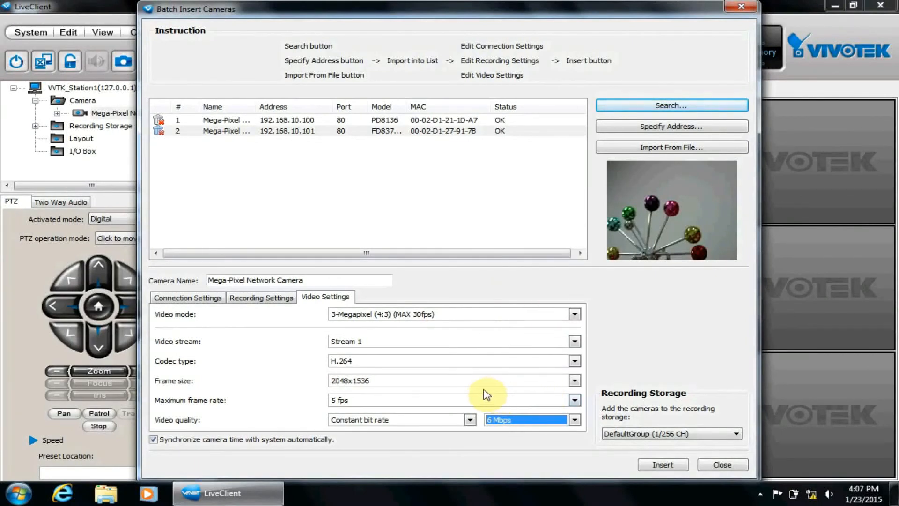
{"action": "mouse_move", "coordinate": [485, 396]}
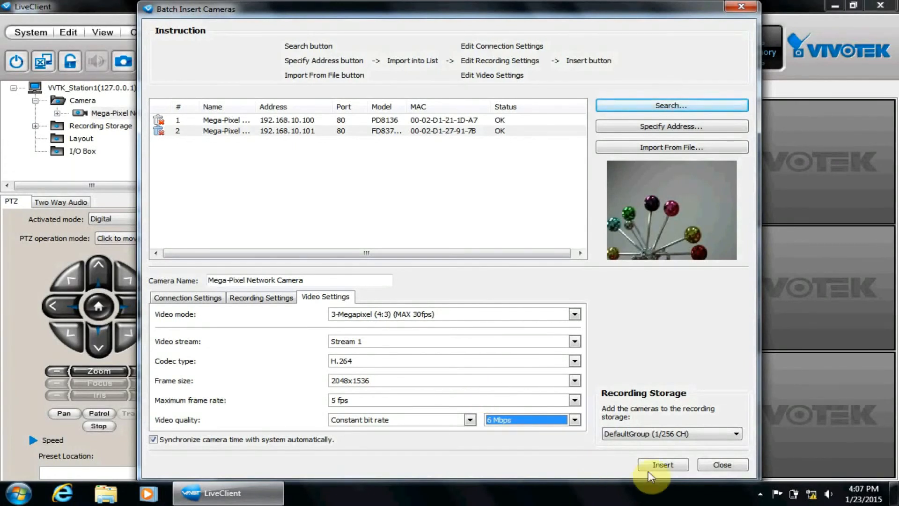
Step: Insert both cameras (2/2 succeeded) and close the batch dialog back to Live View
{"action": "left_click", "coordinate": [662, 464]}
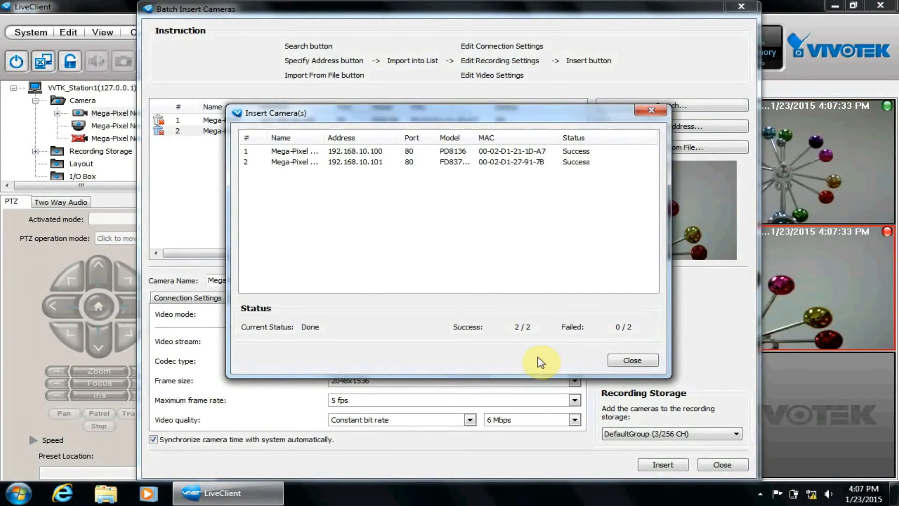
{"action": "left_click", "coordinate": [631, 360]}
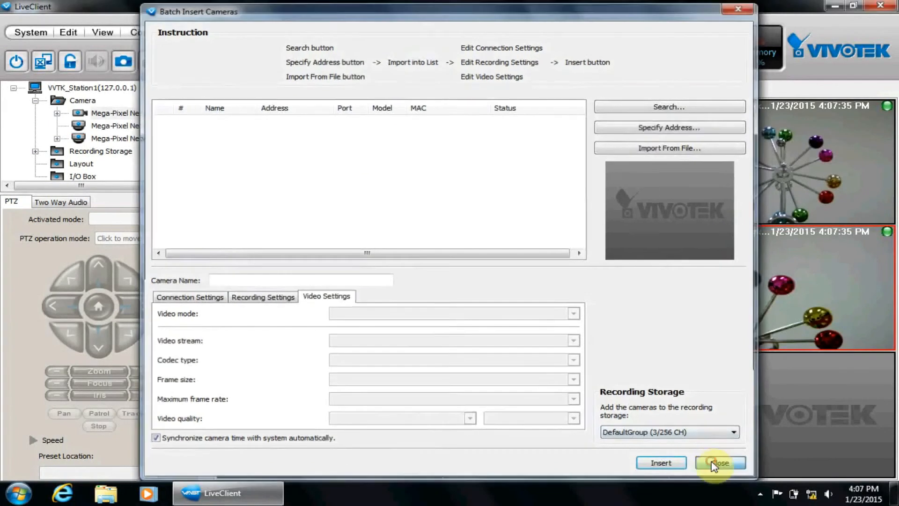
{"action": "left_click", "coordinate": [719, 463]}
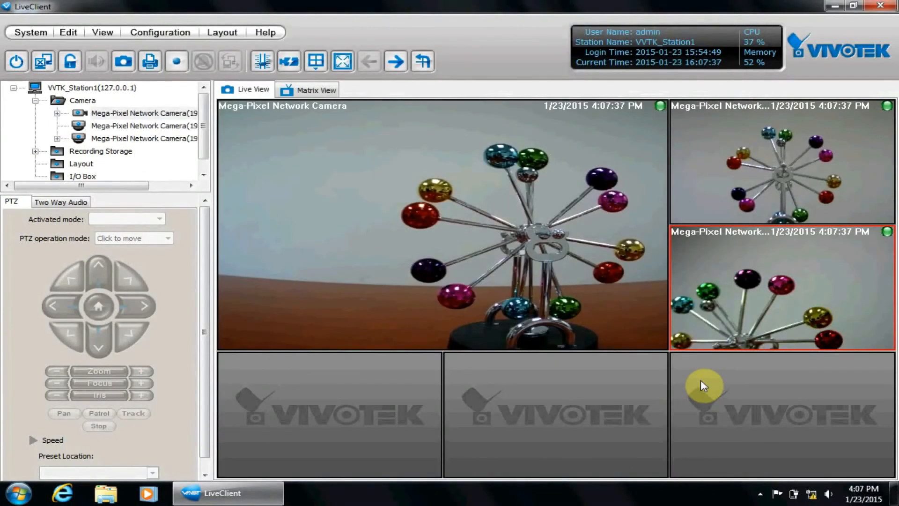